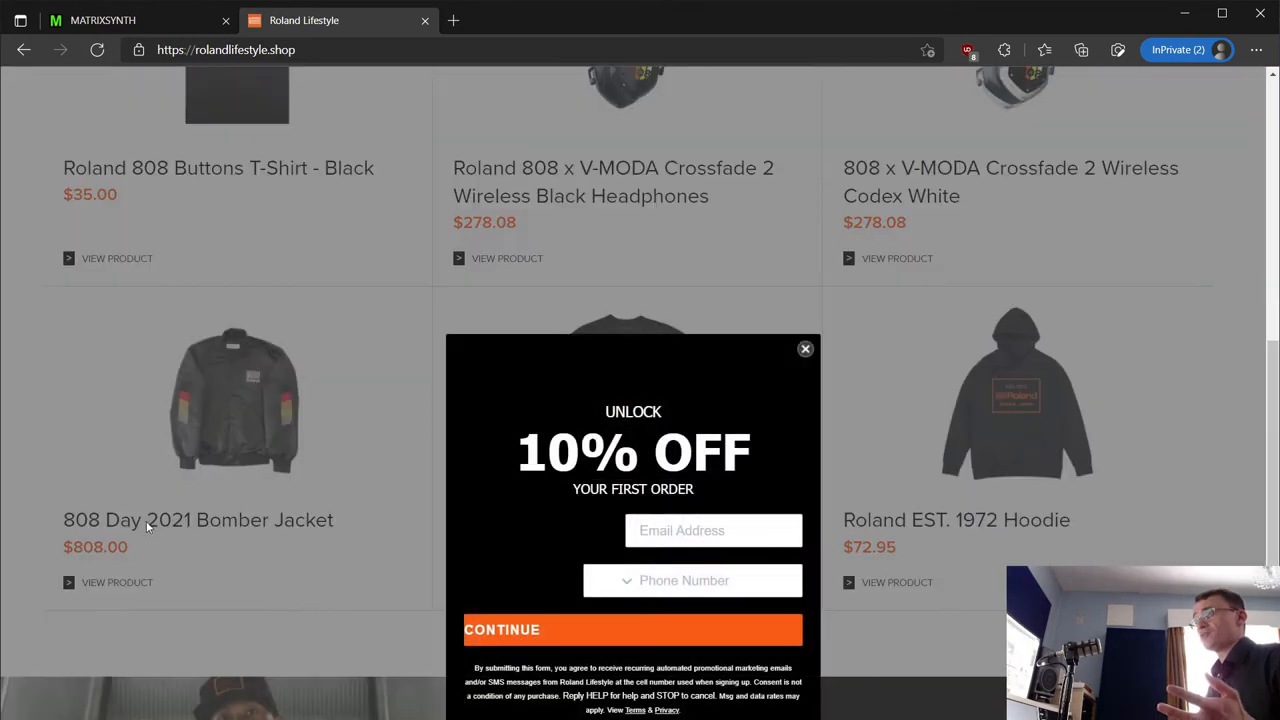
# Step: Switch to the Synthtopia tab showing page 2, with the Superbooth 2021 and Vangelis stories
pyautogui.click(335, 20)
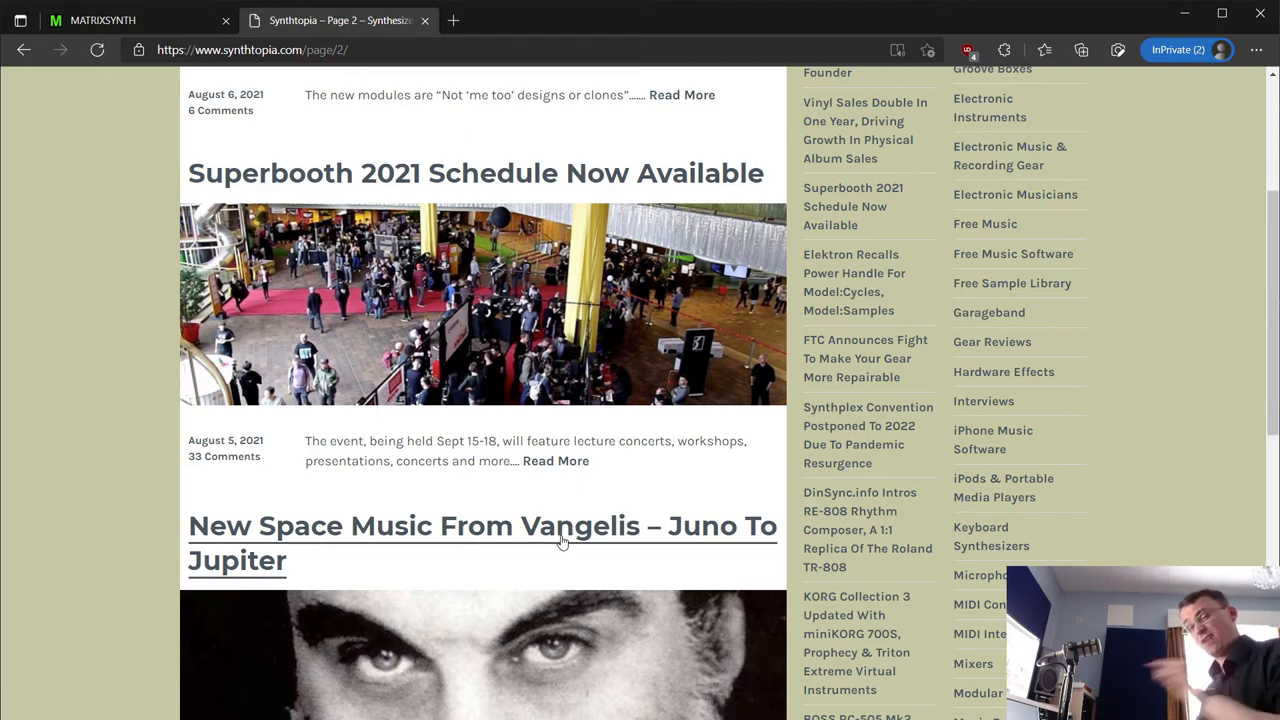